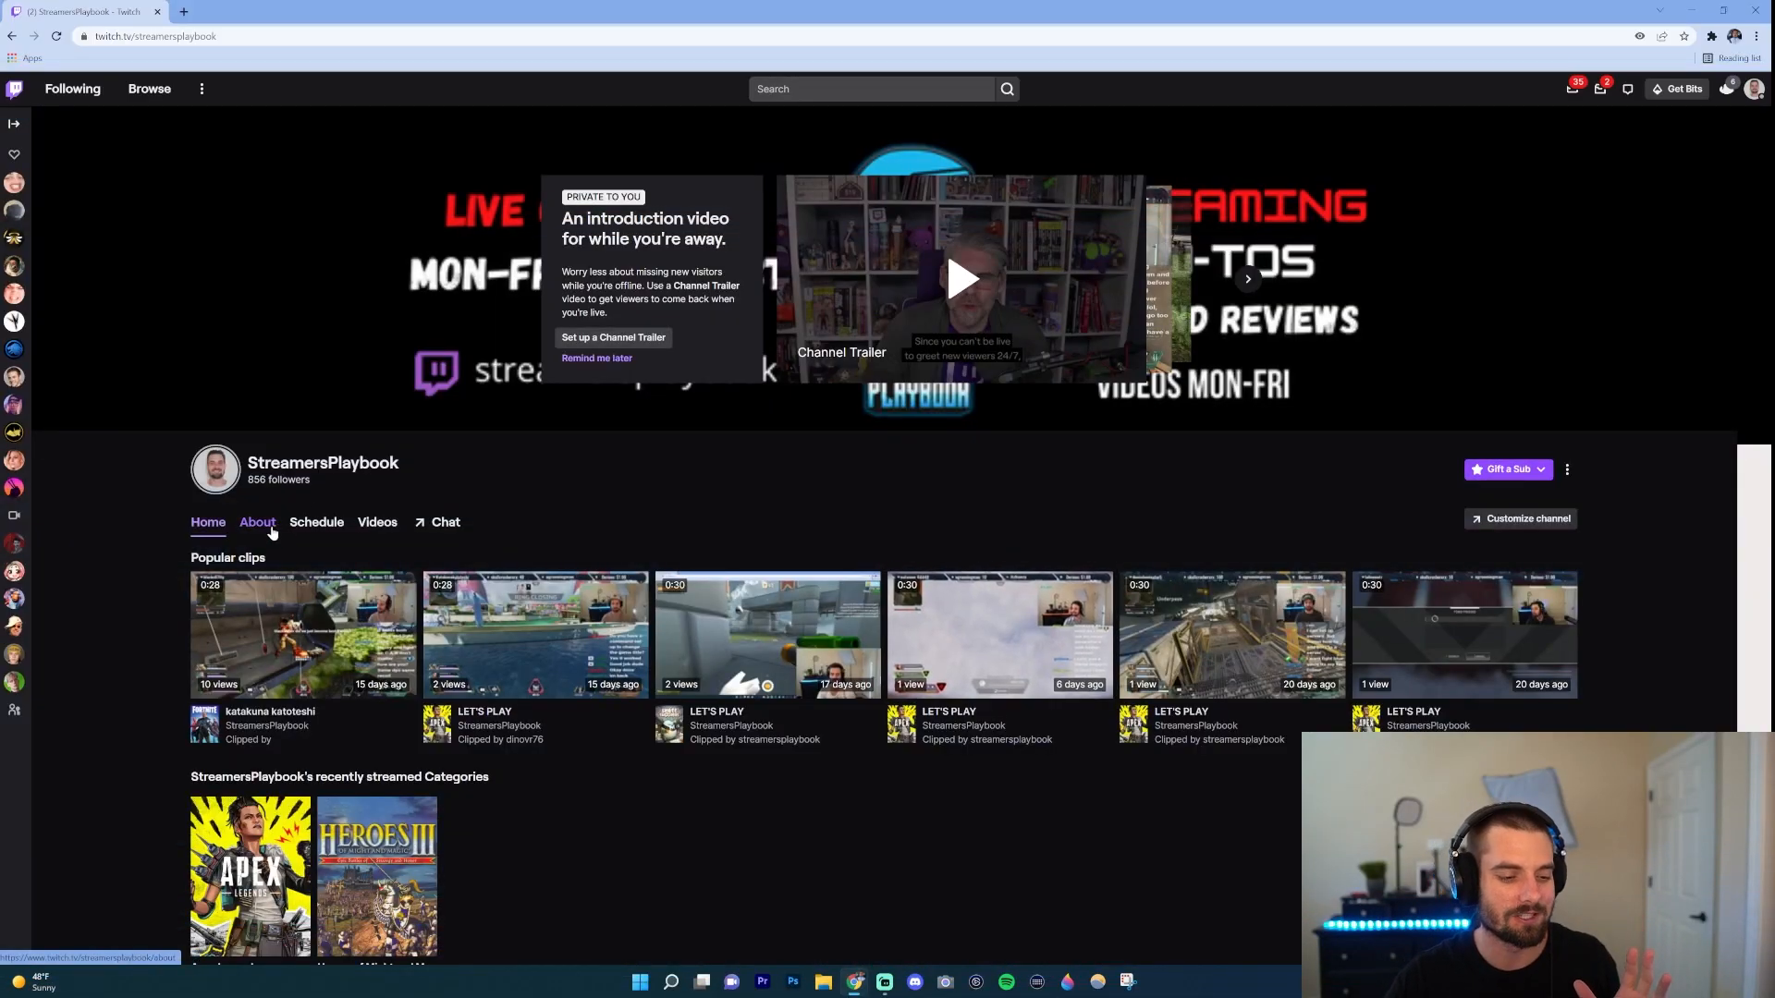
- Open StreamersPlaybook's About page, highlight its bio text, and open the account avatar menu
left_click(257, 521)
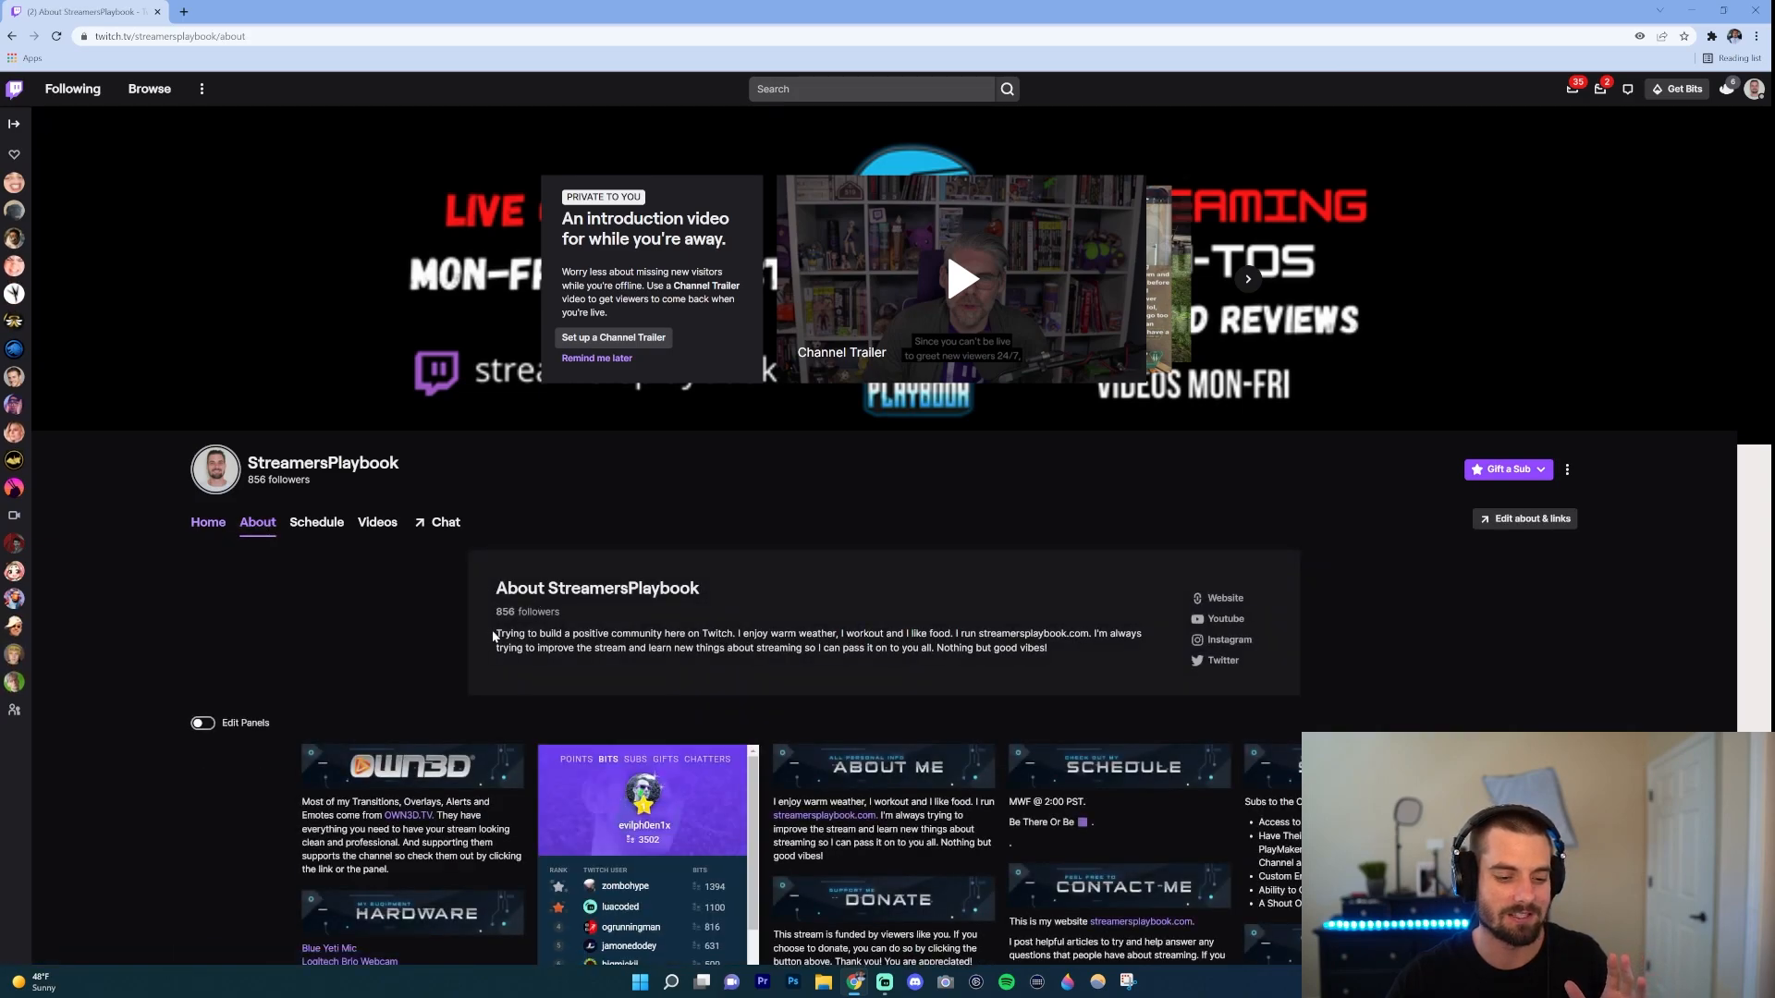
left_click_drag(496, 633, 670, 632)
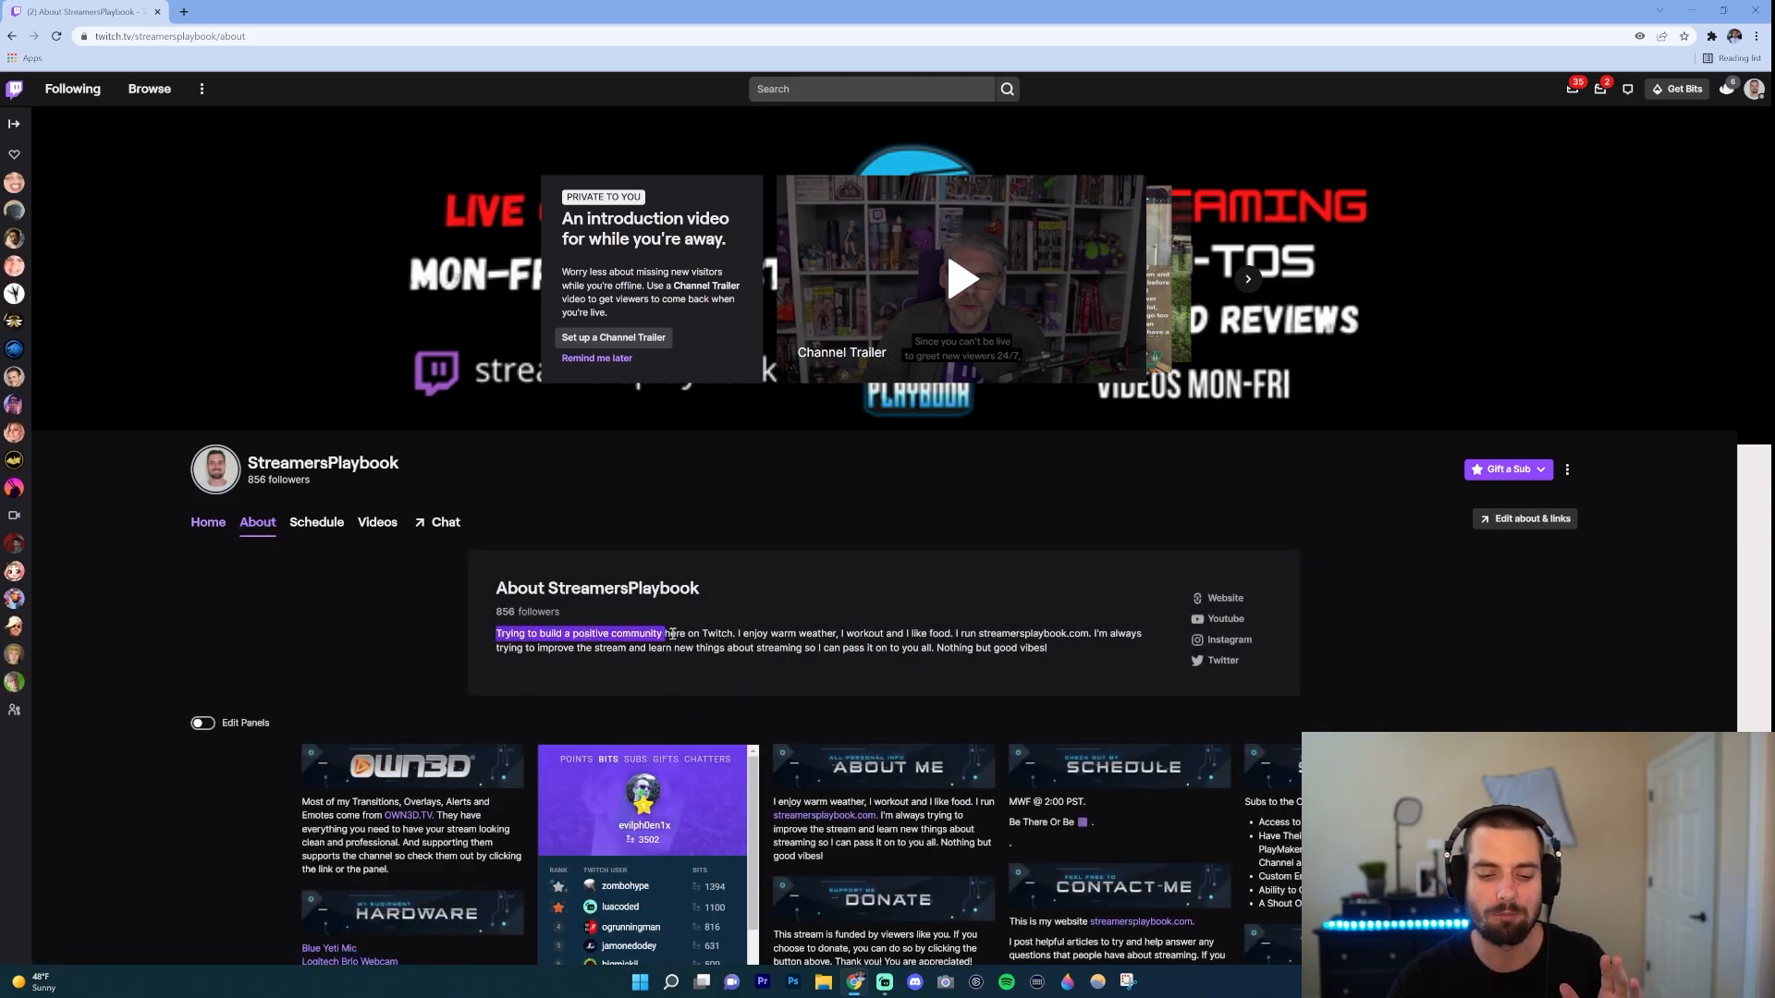
left_click_drag(667, 632, 826, 633)
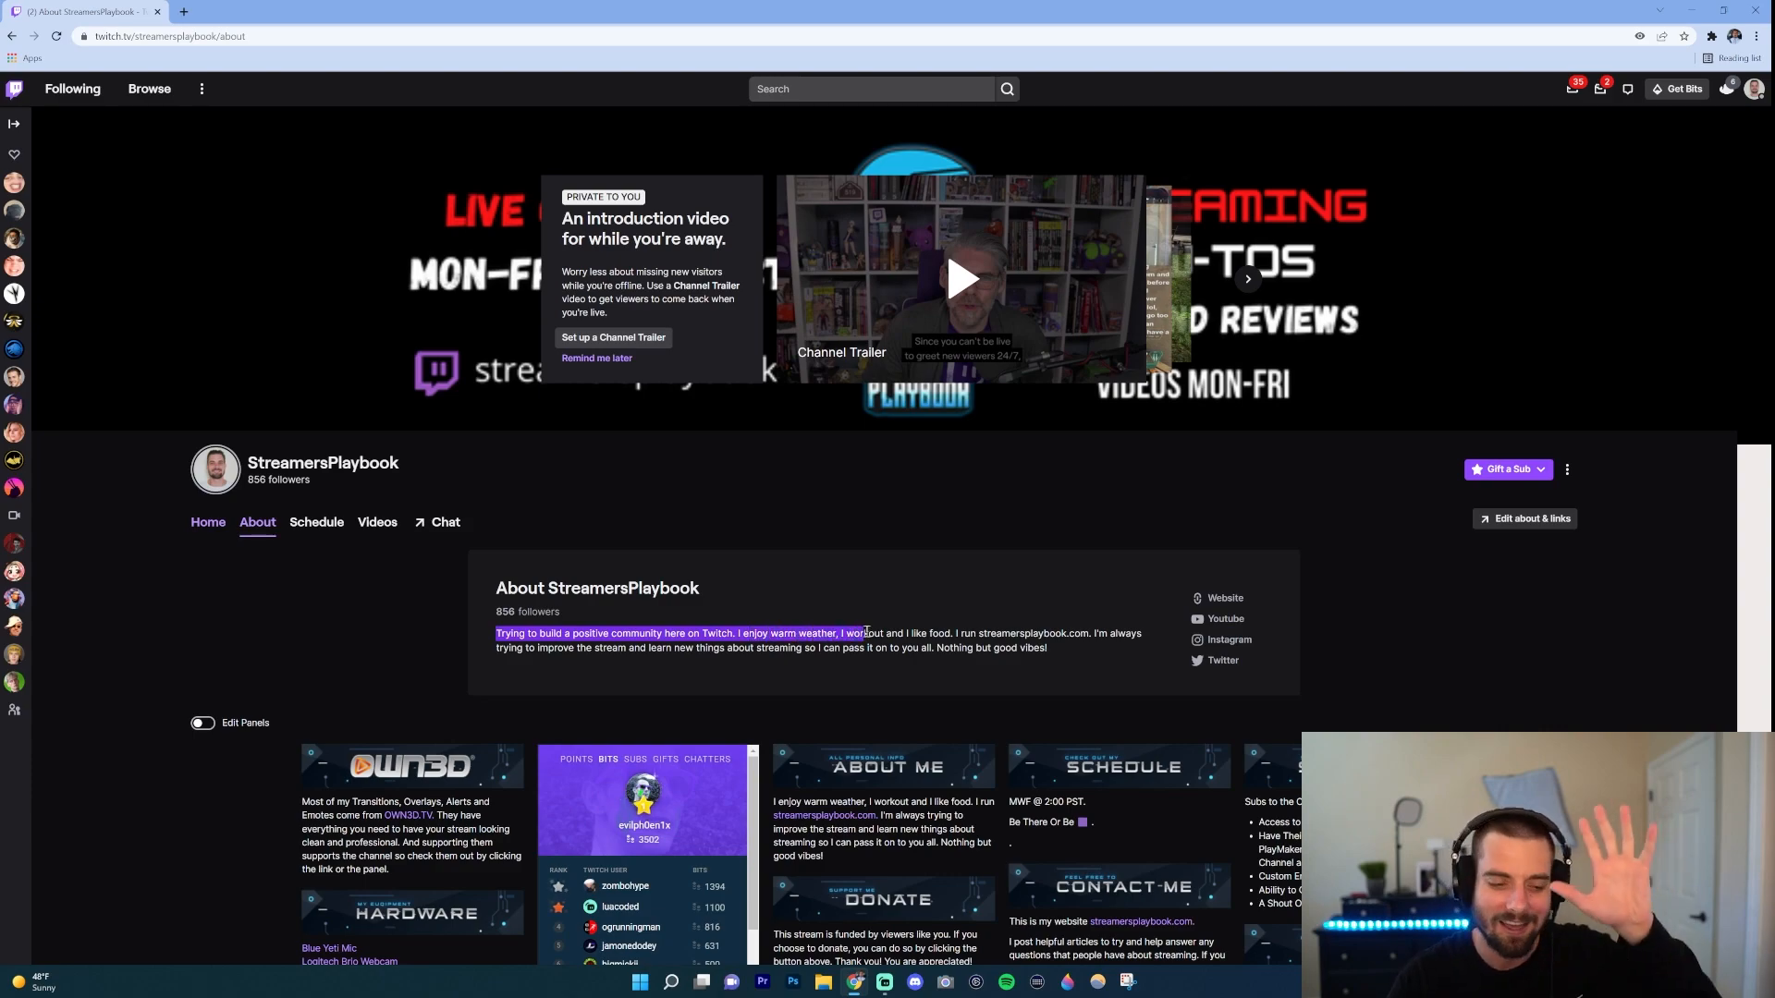
mouse_move(1166, 540)
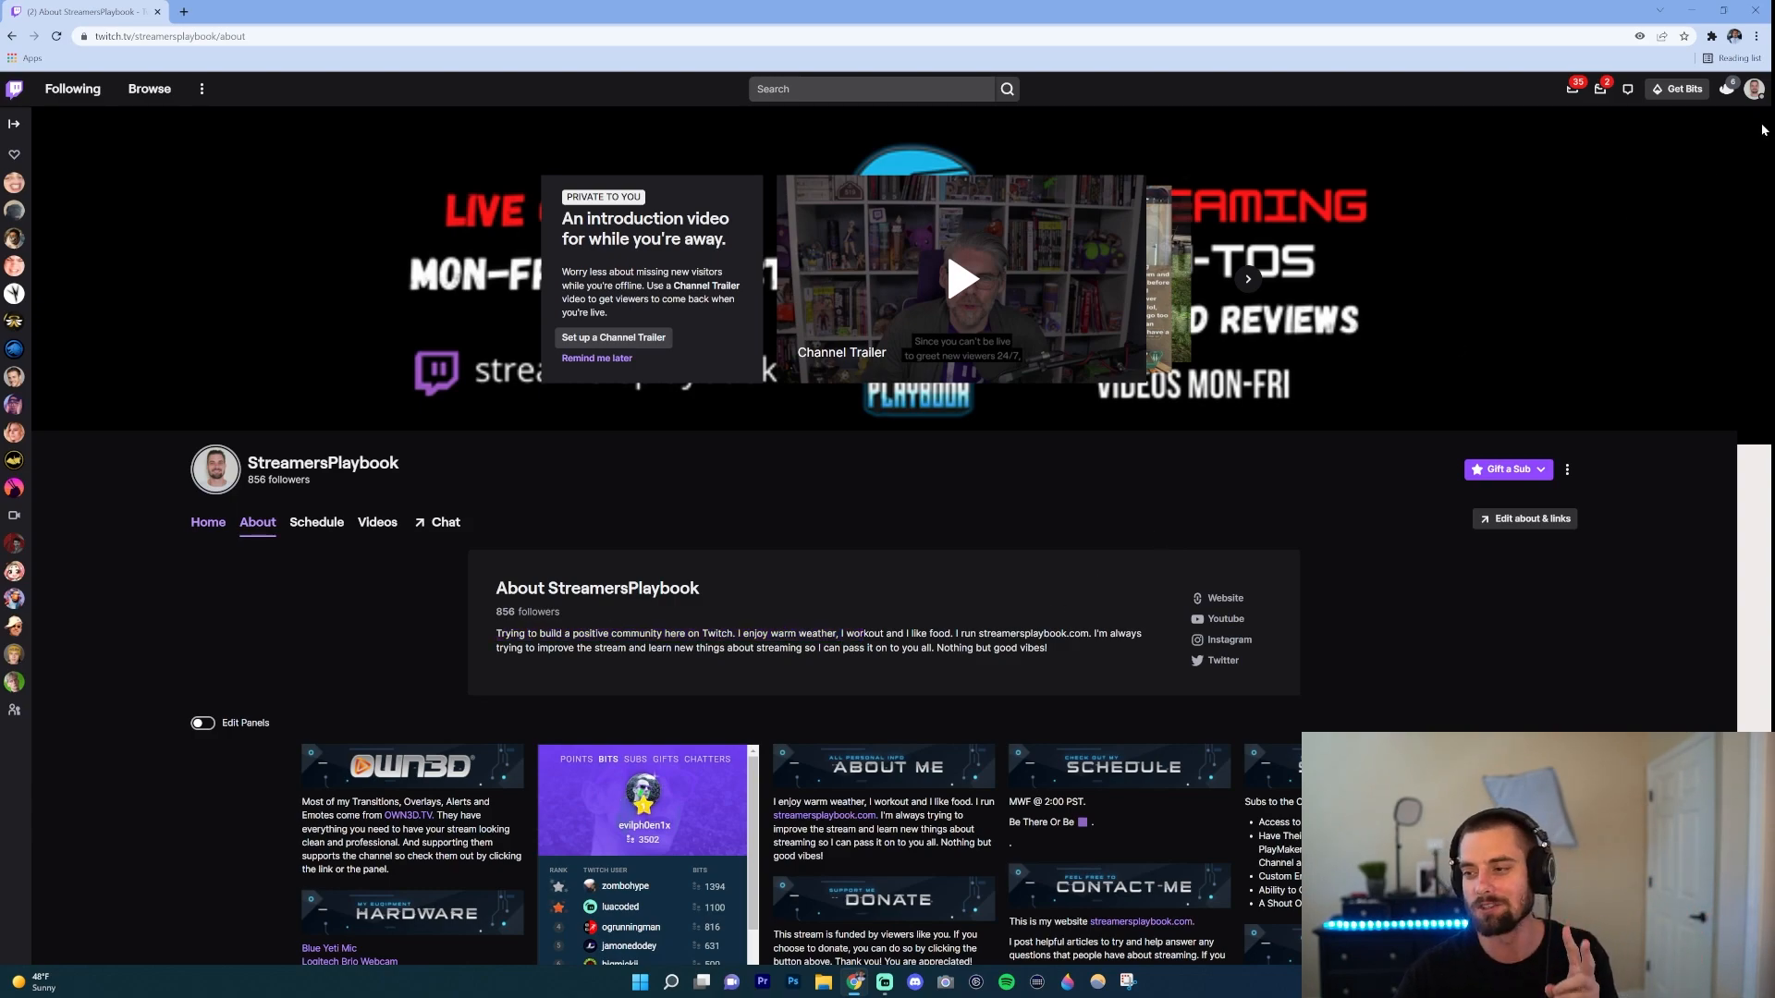
left_click(1753, 88)
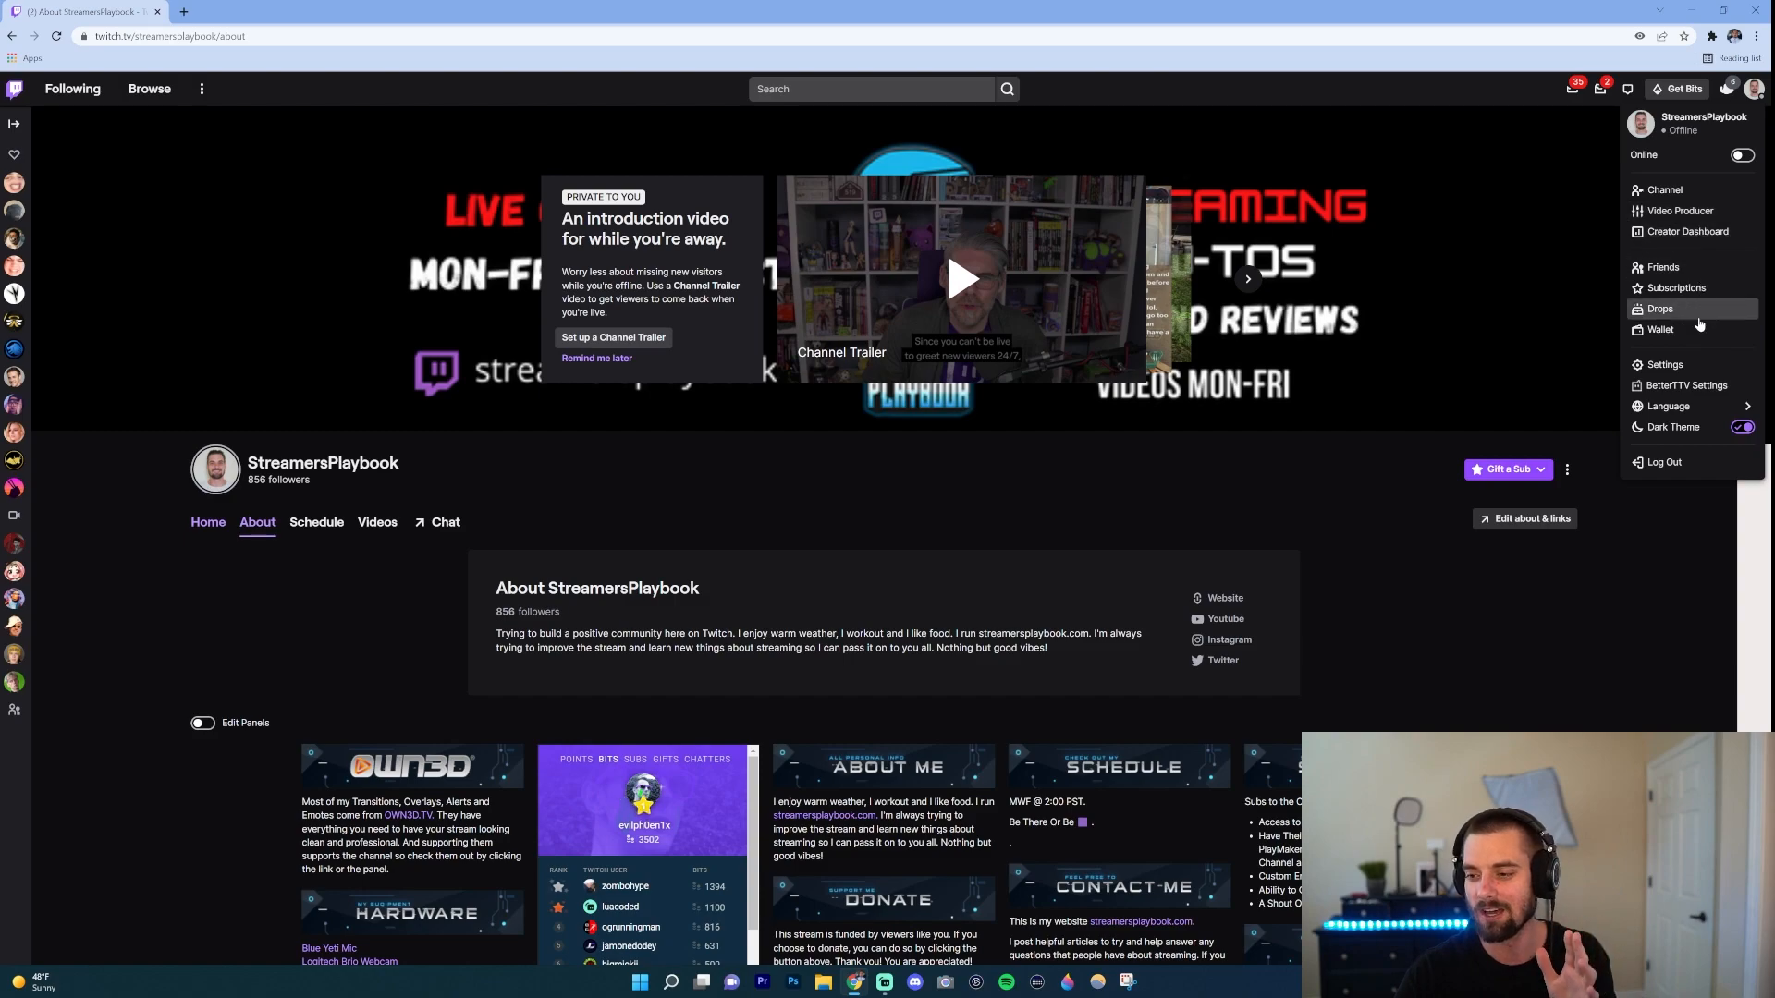
mouse_move(1493, 564)
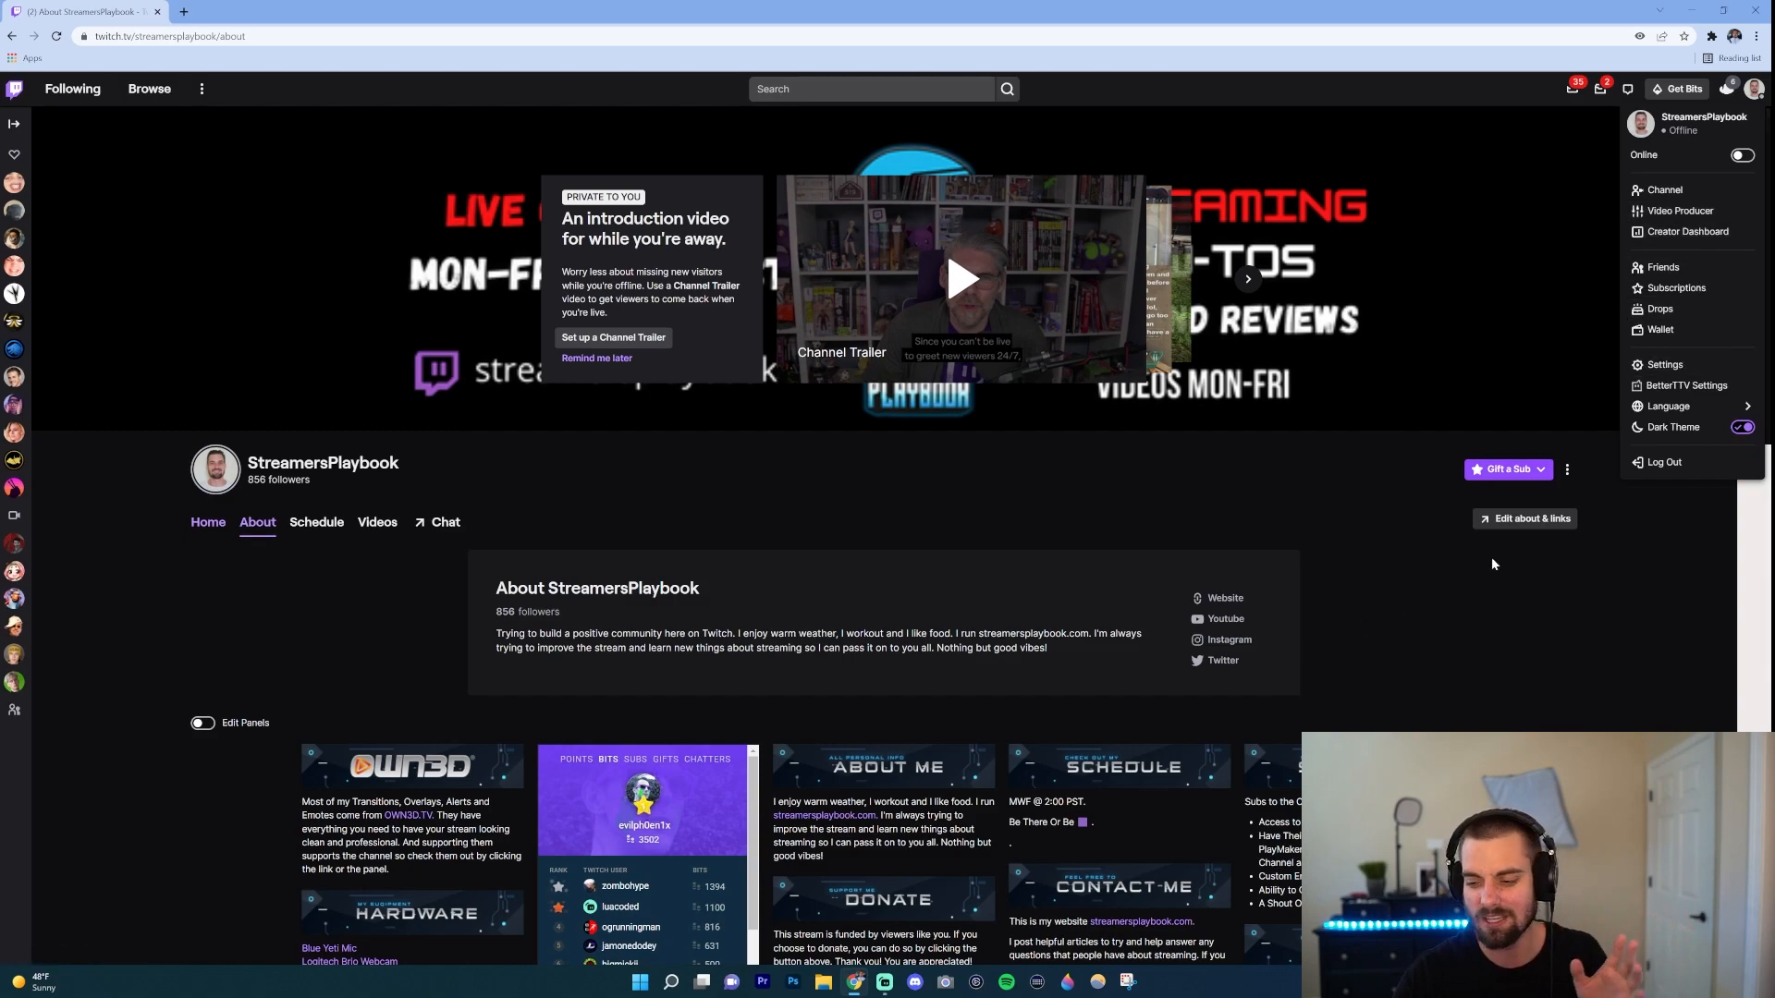
mouse_move(1524, 524)
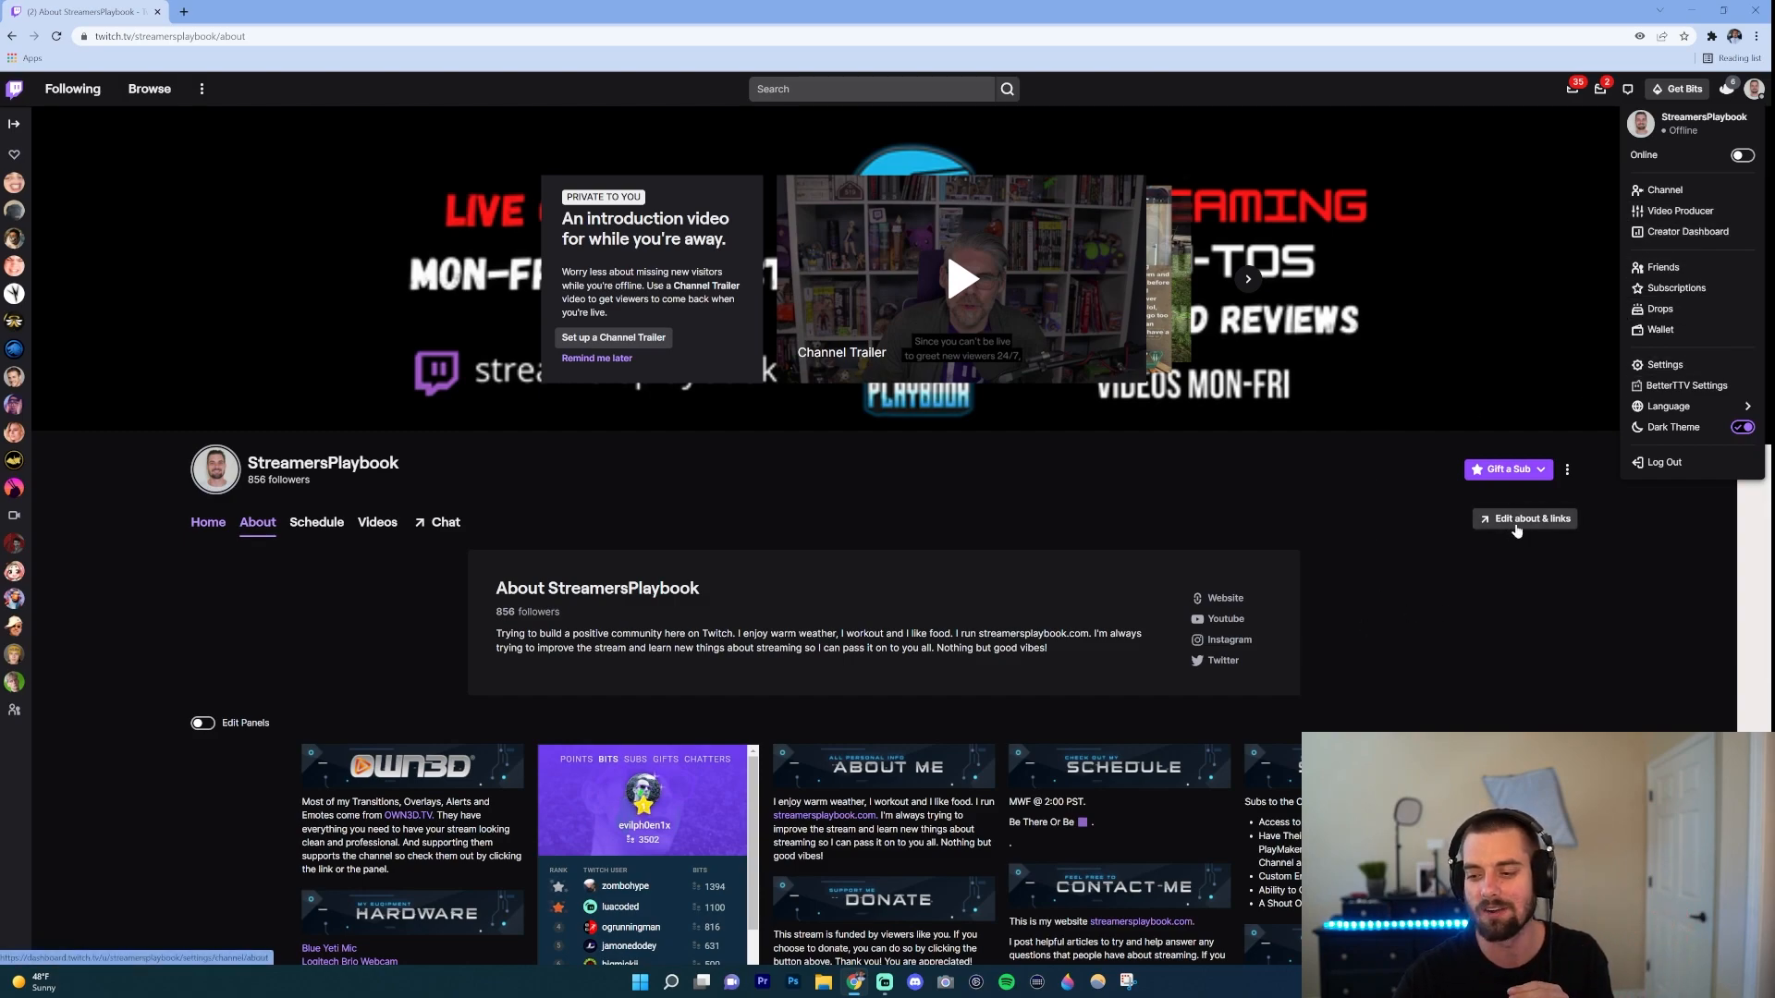
- Open 'Edit about & links' in the Creator Dashboard and select all the existing Bio text
left_click(1523, 518)
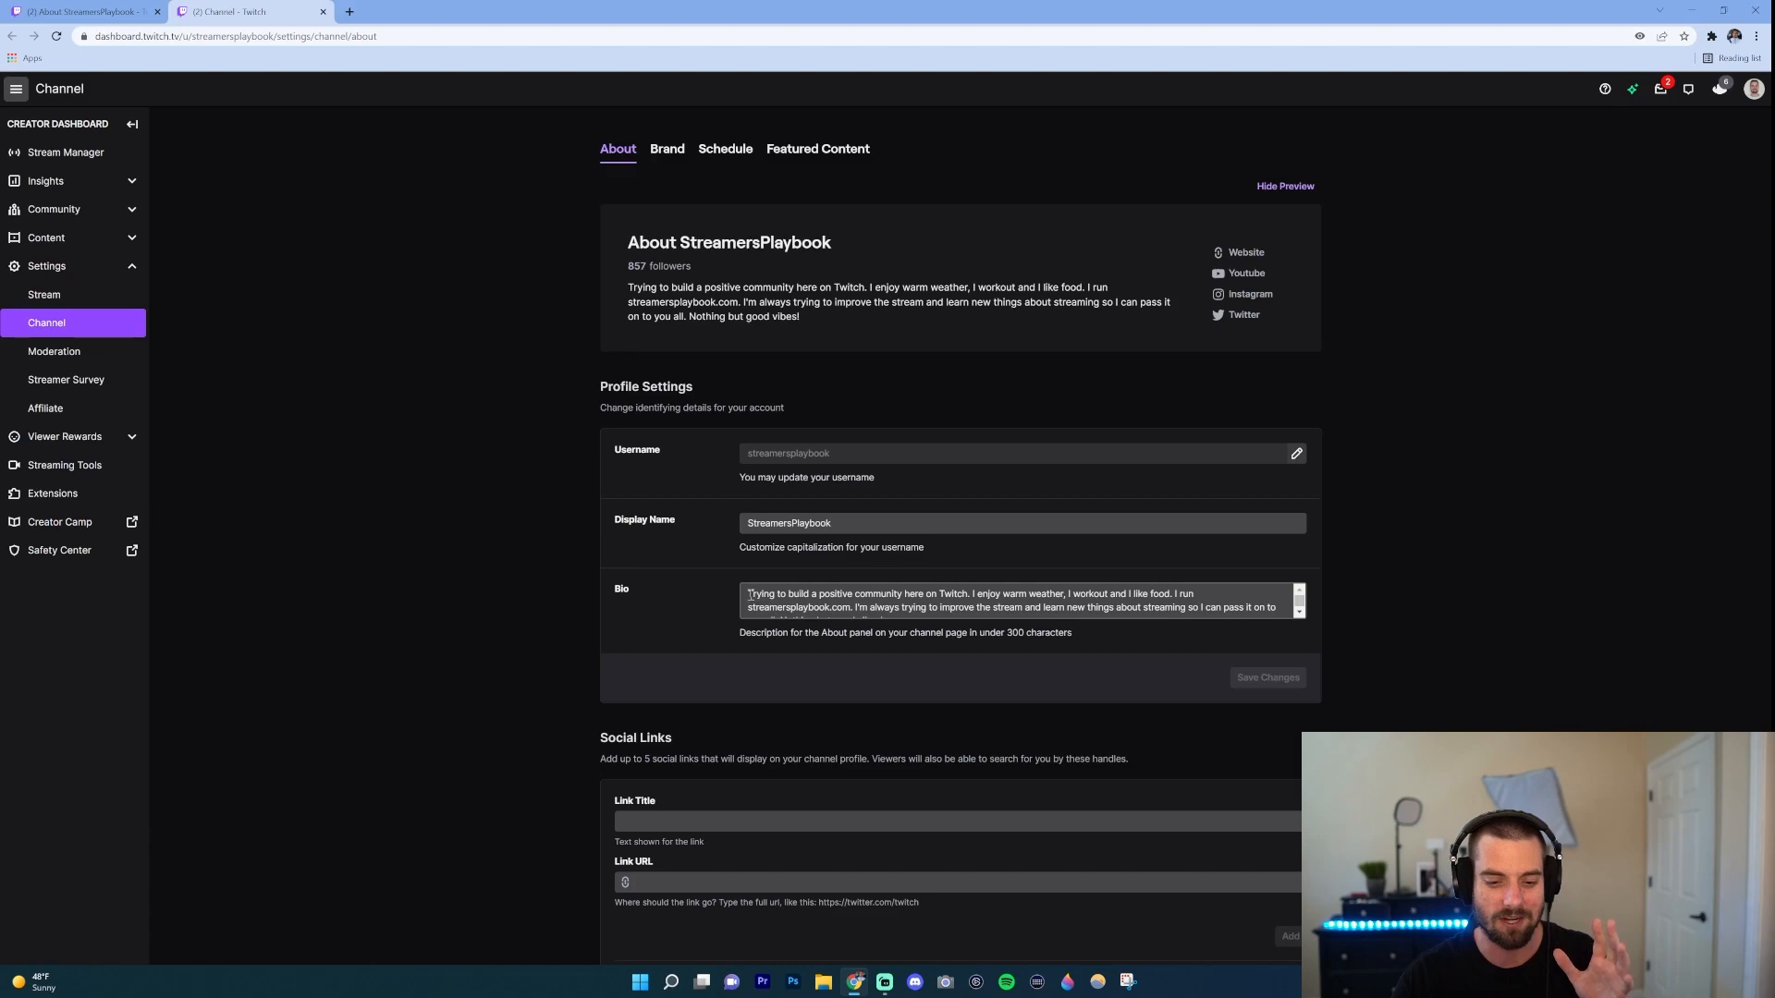
left_click(1013, 607)
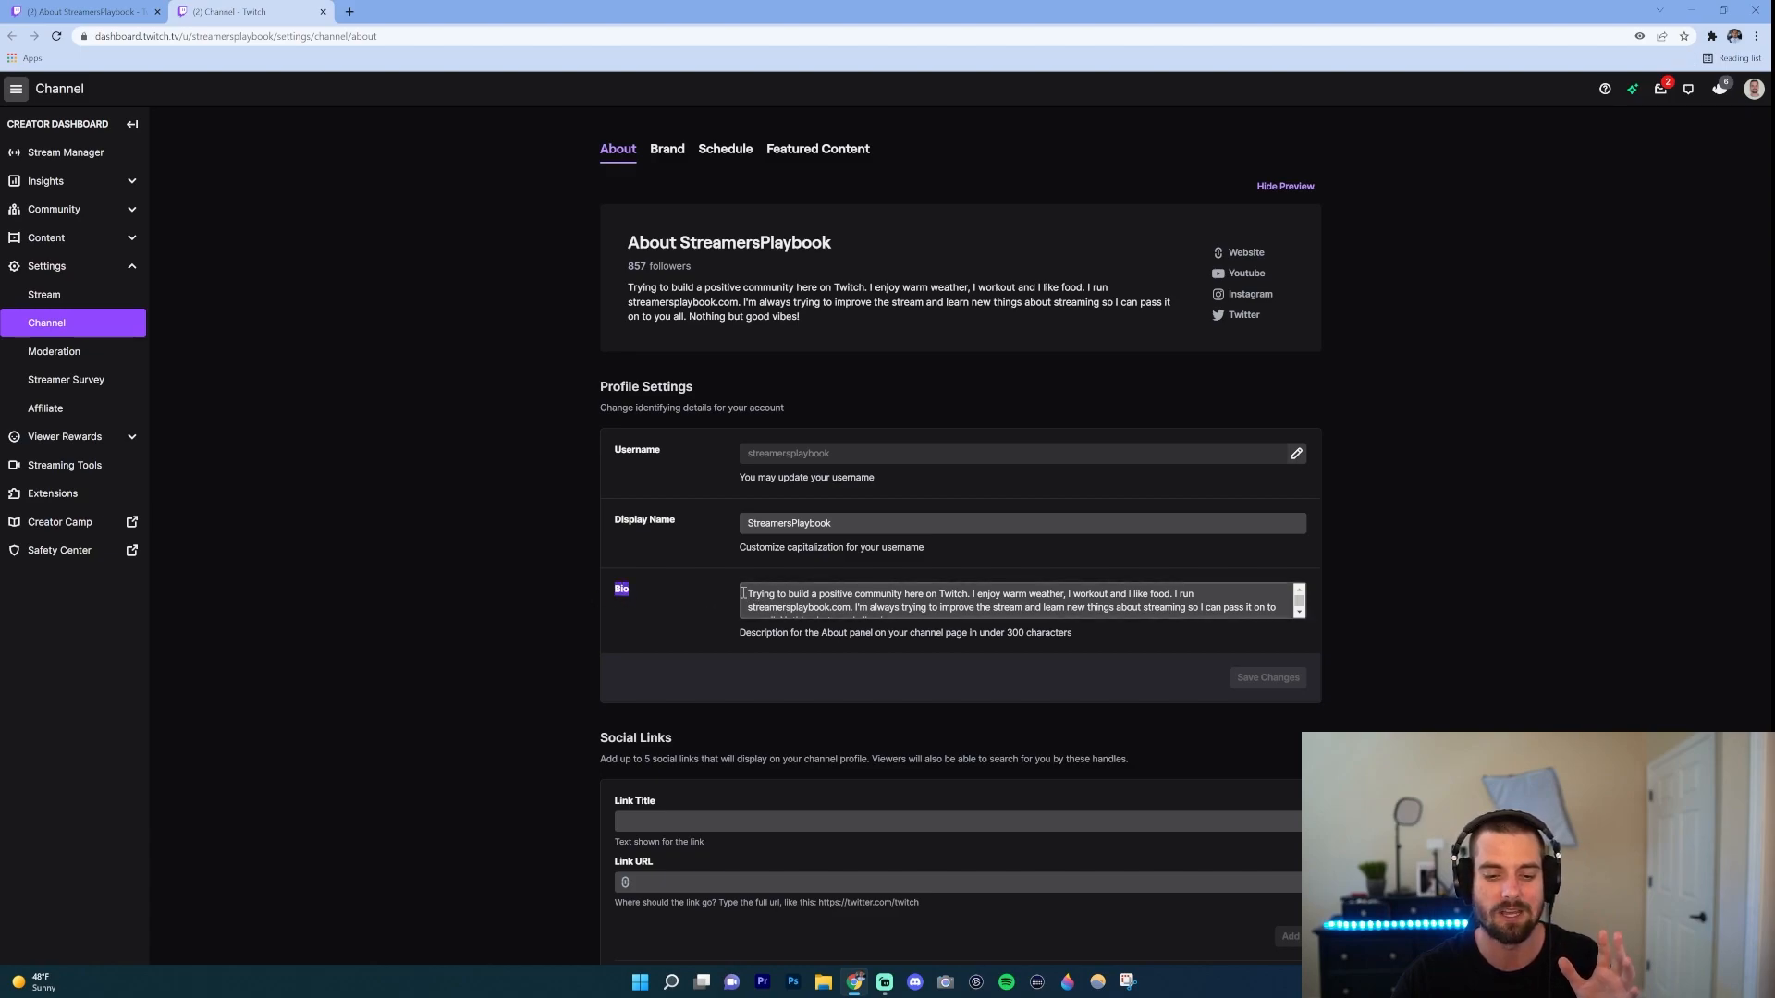
triple_click(962, 600)
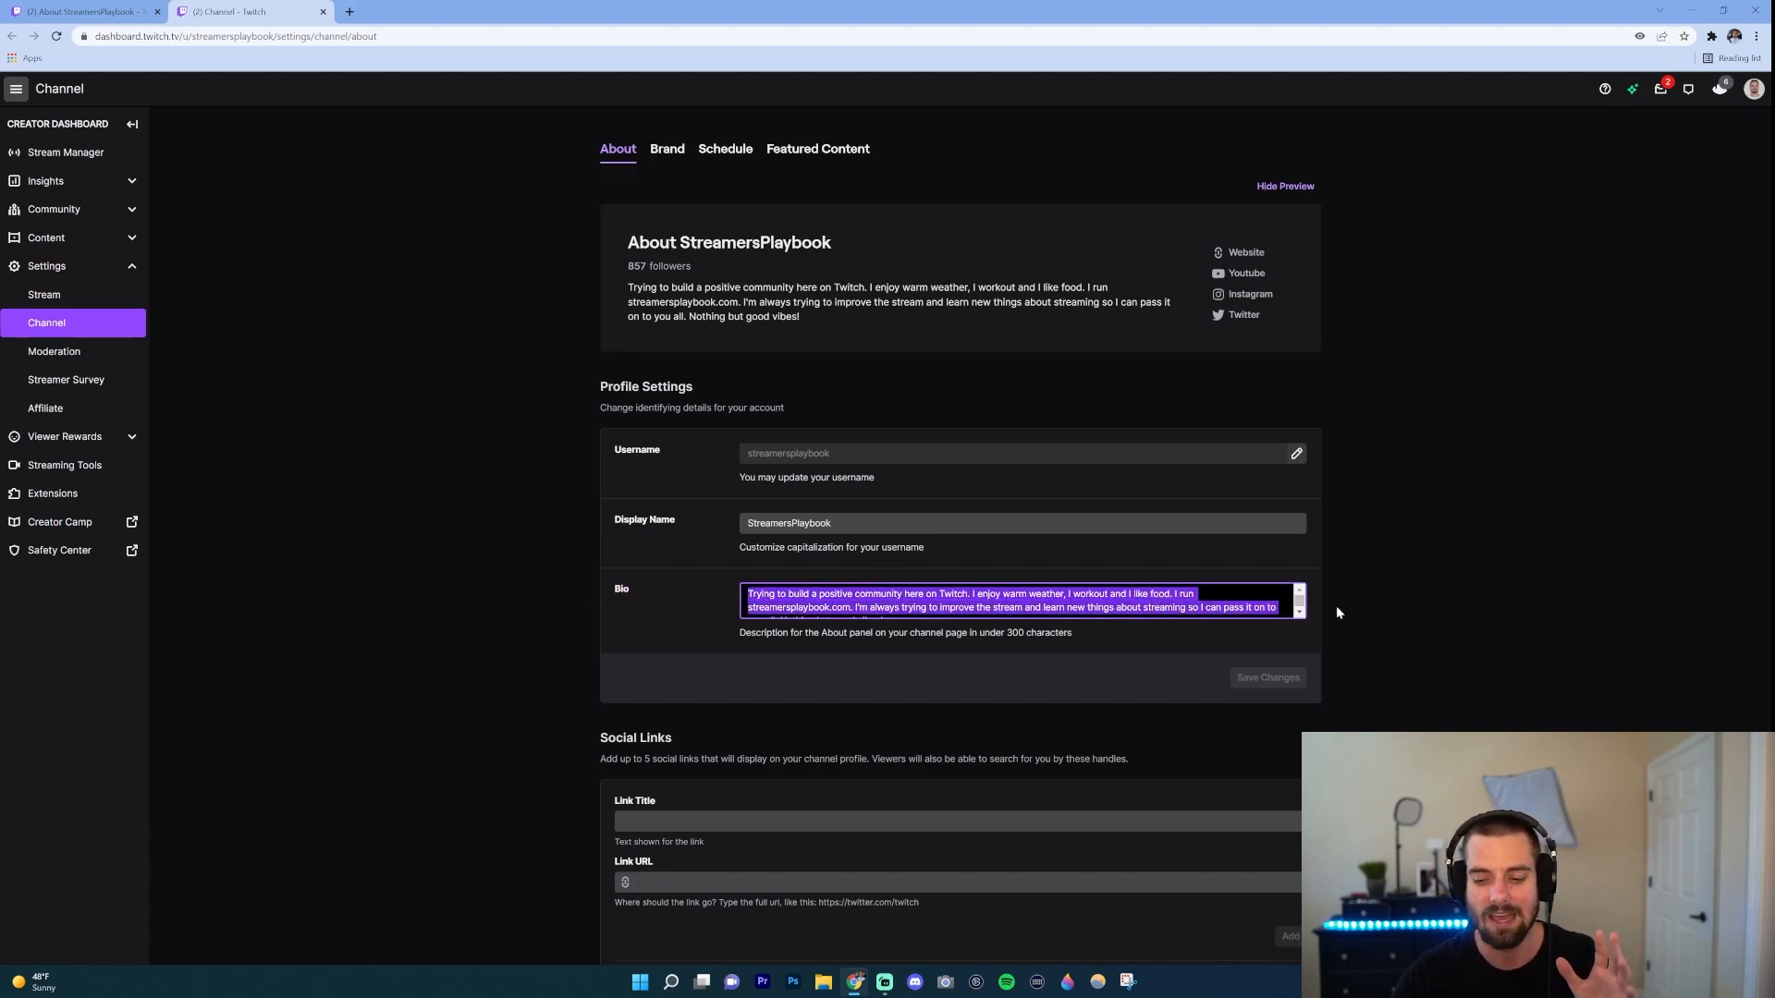